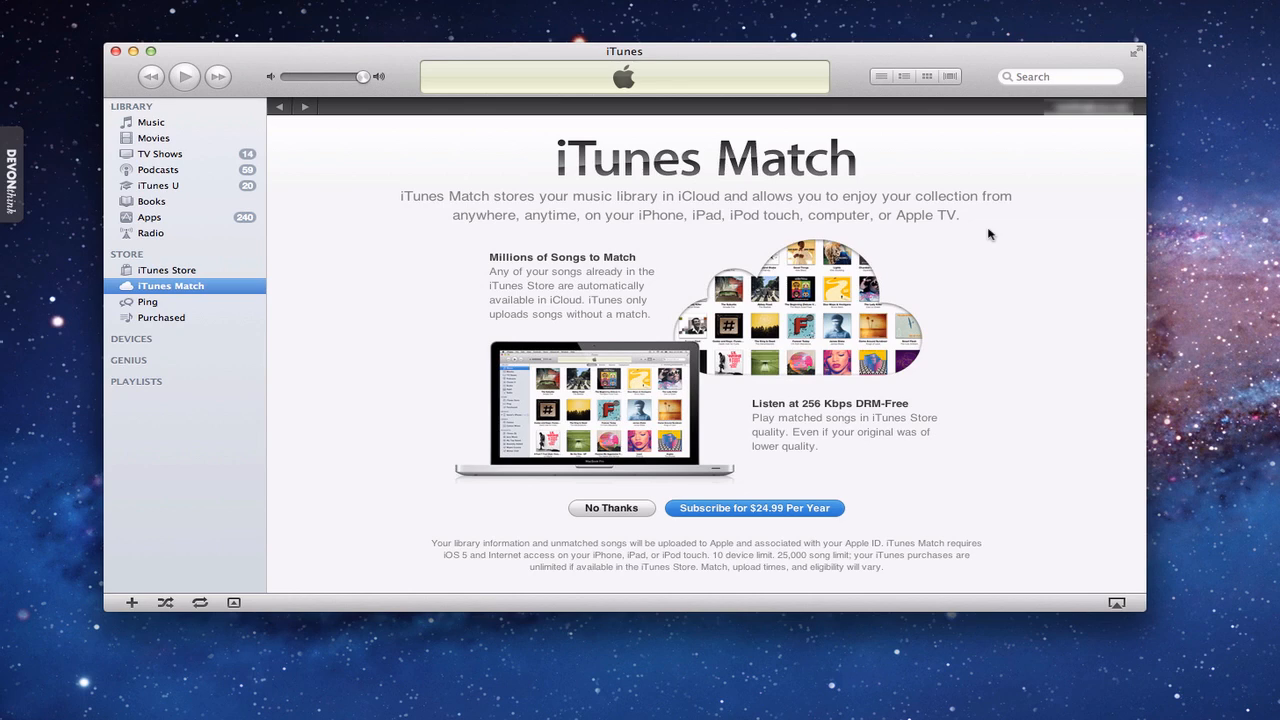
mouse_move(402, 51)
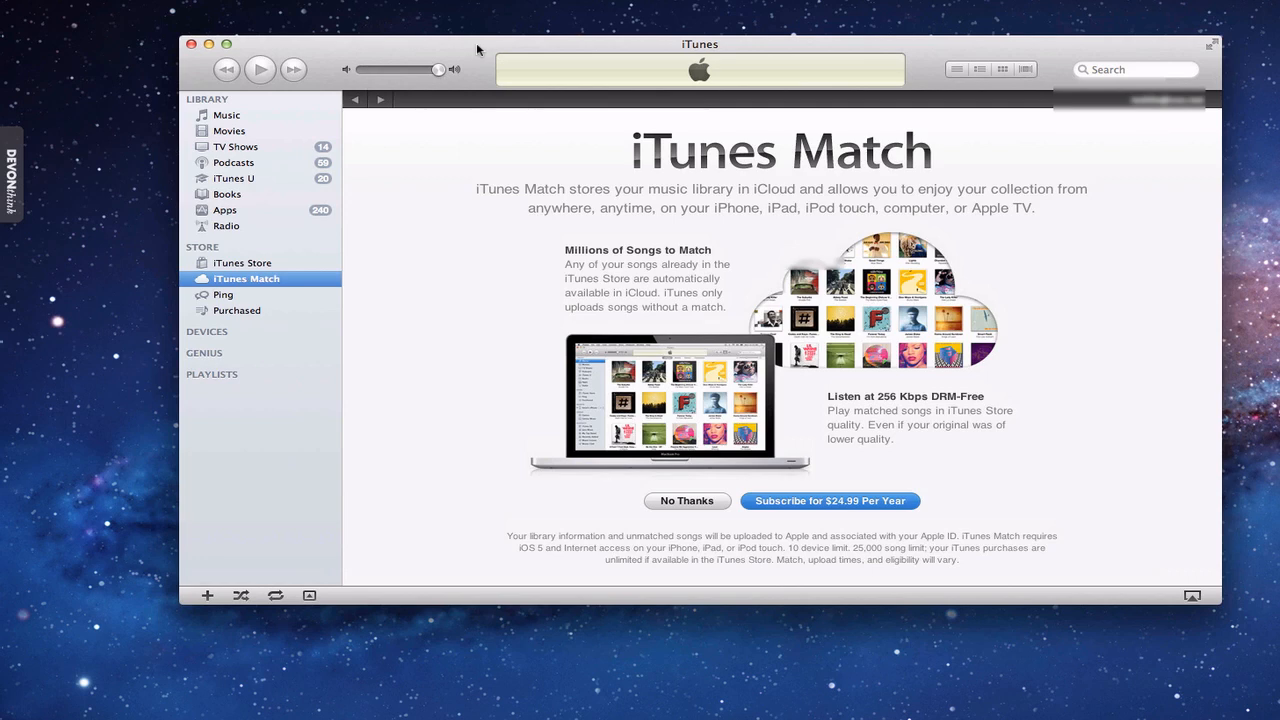
mouse_move(265, 290)
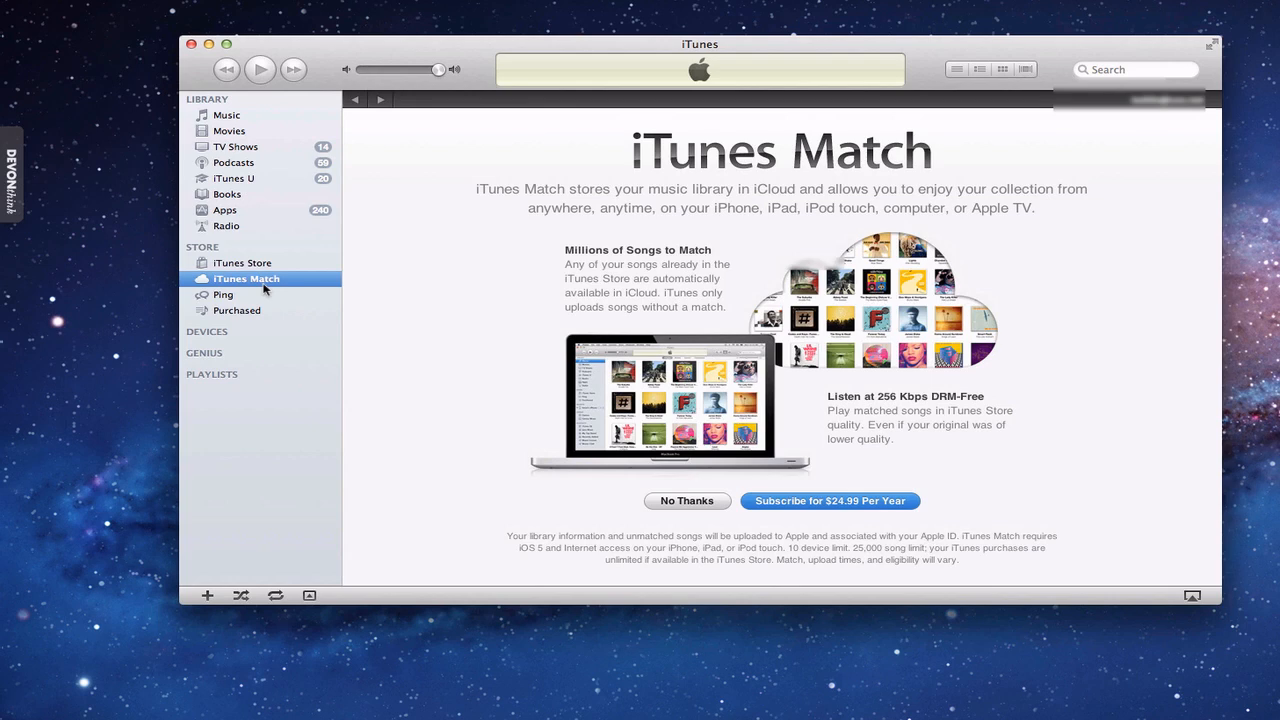
mouse_move(869, 498)
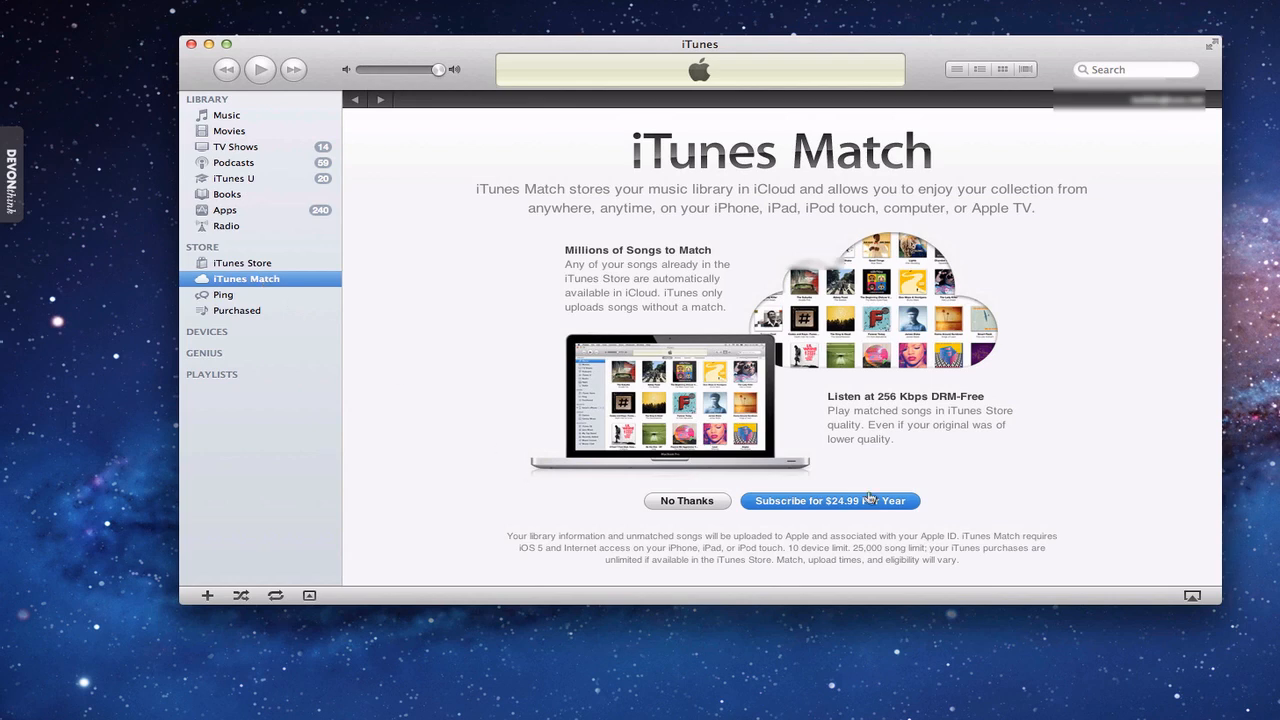
mouse_move(876, 508)
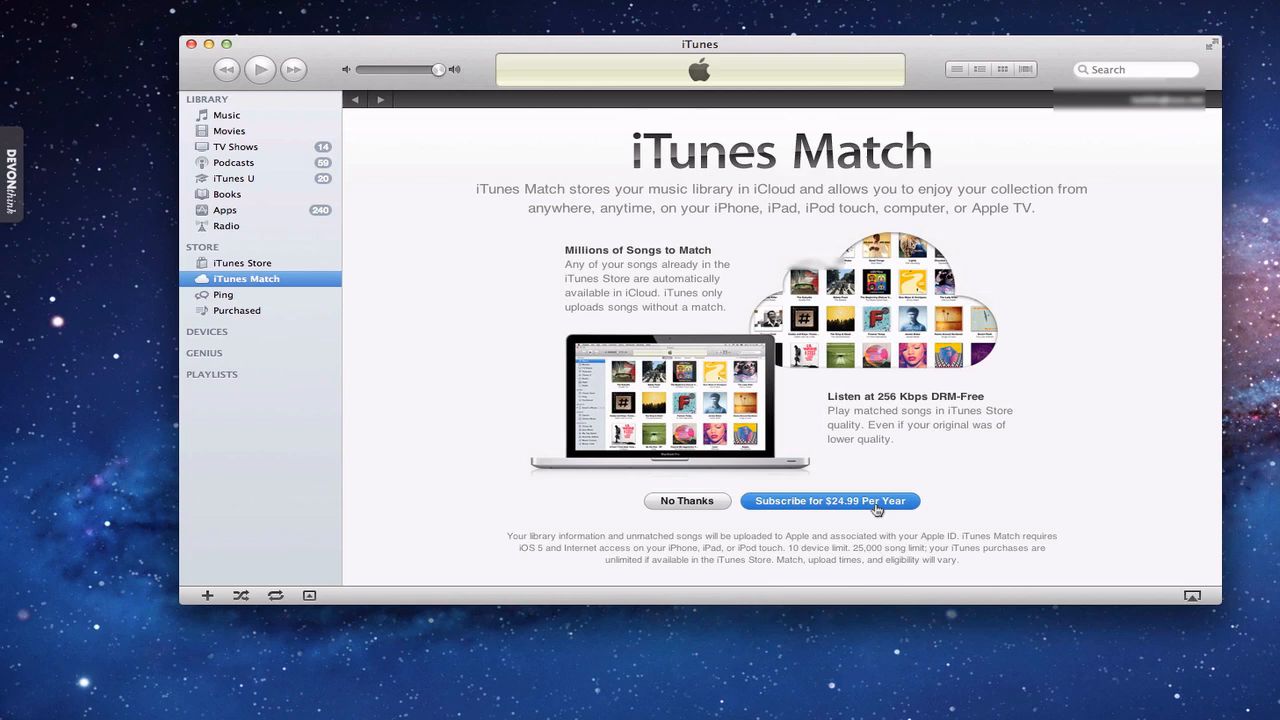
mouse_move(855, 508)
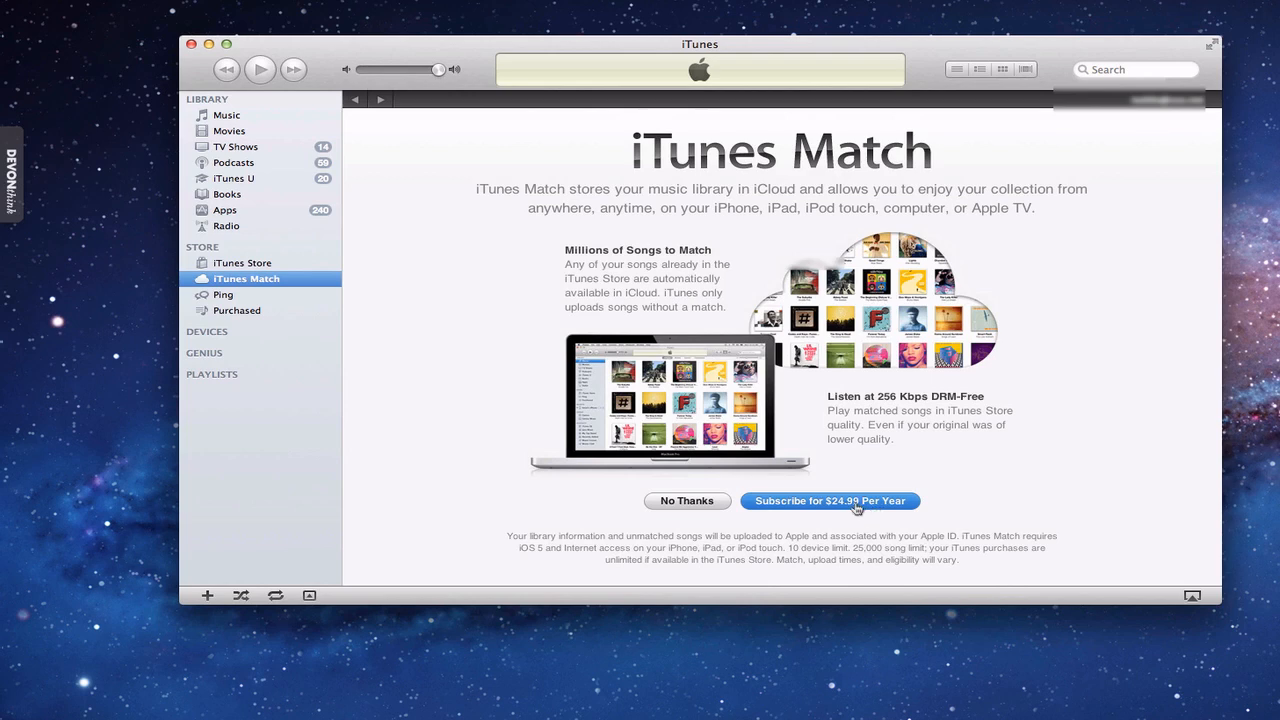
- Subscribe to iTunes Match at $24.99 per year and enter the Apple ID password
left_click(829, 501)
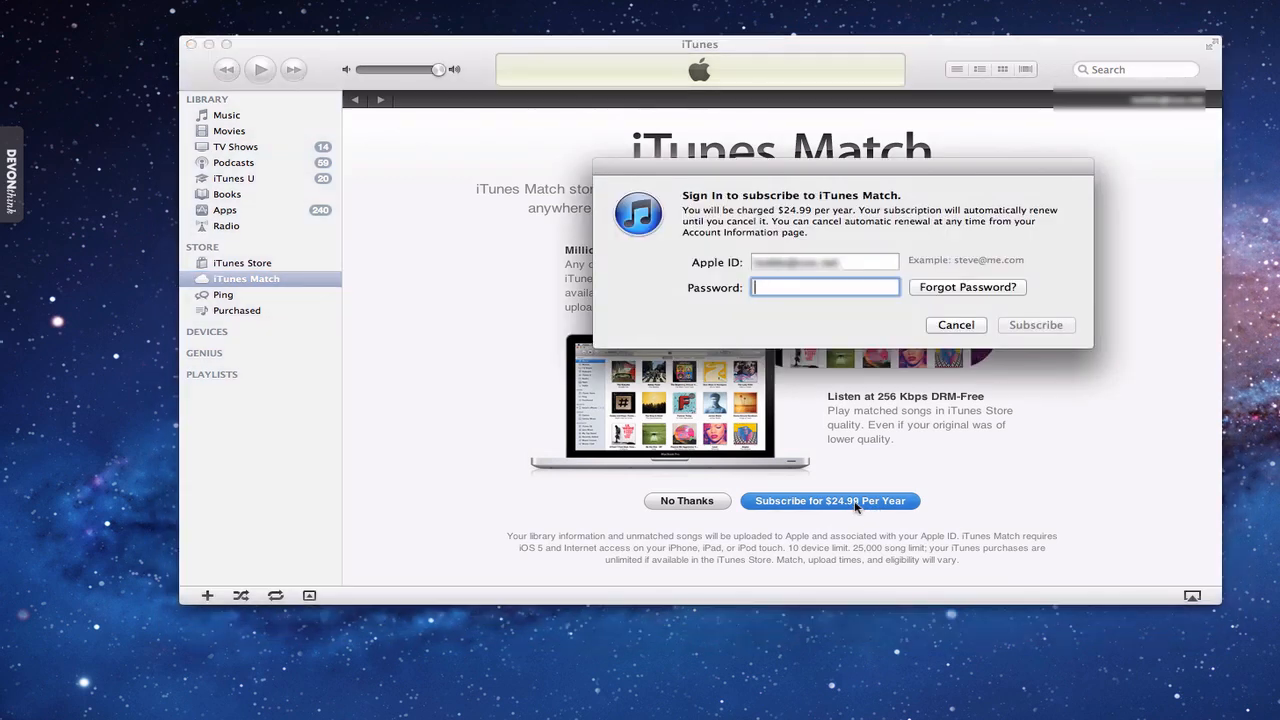
type("••")
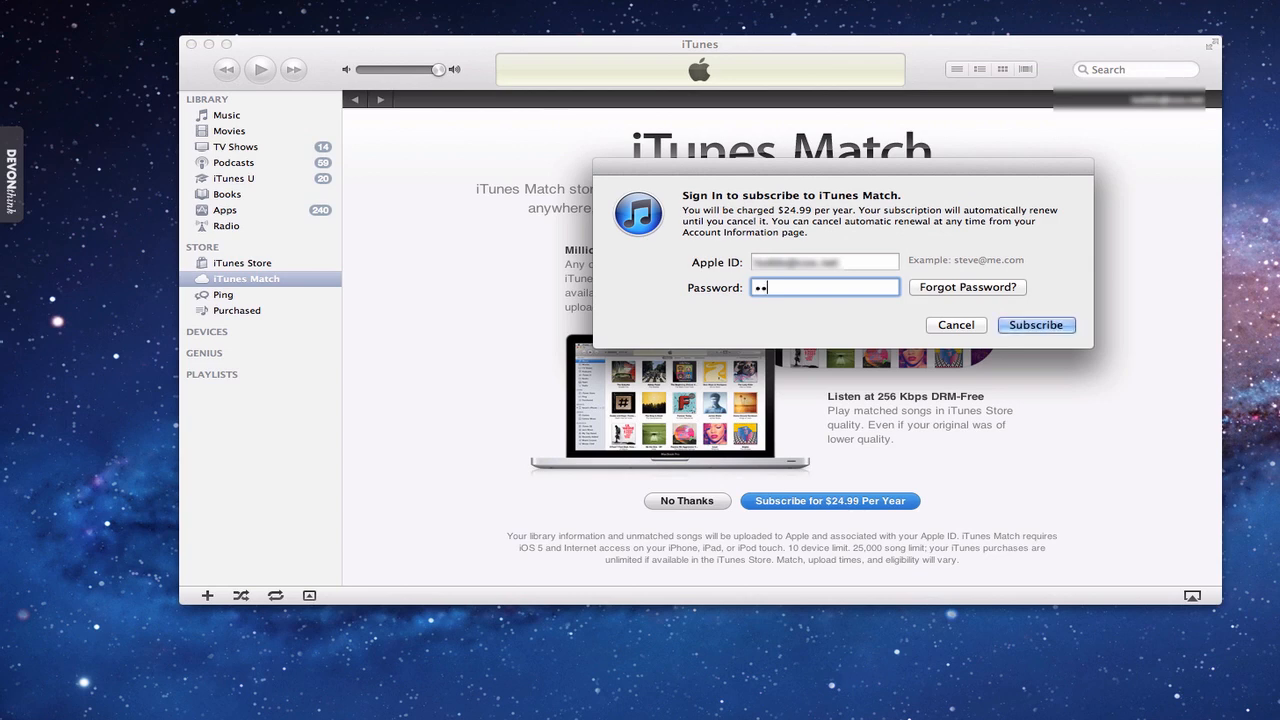
type("••••")
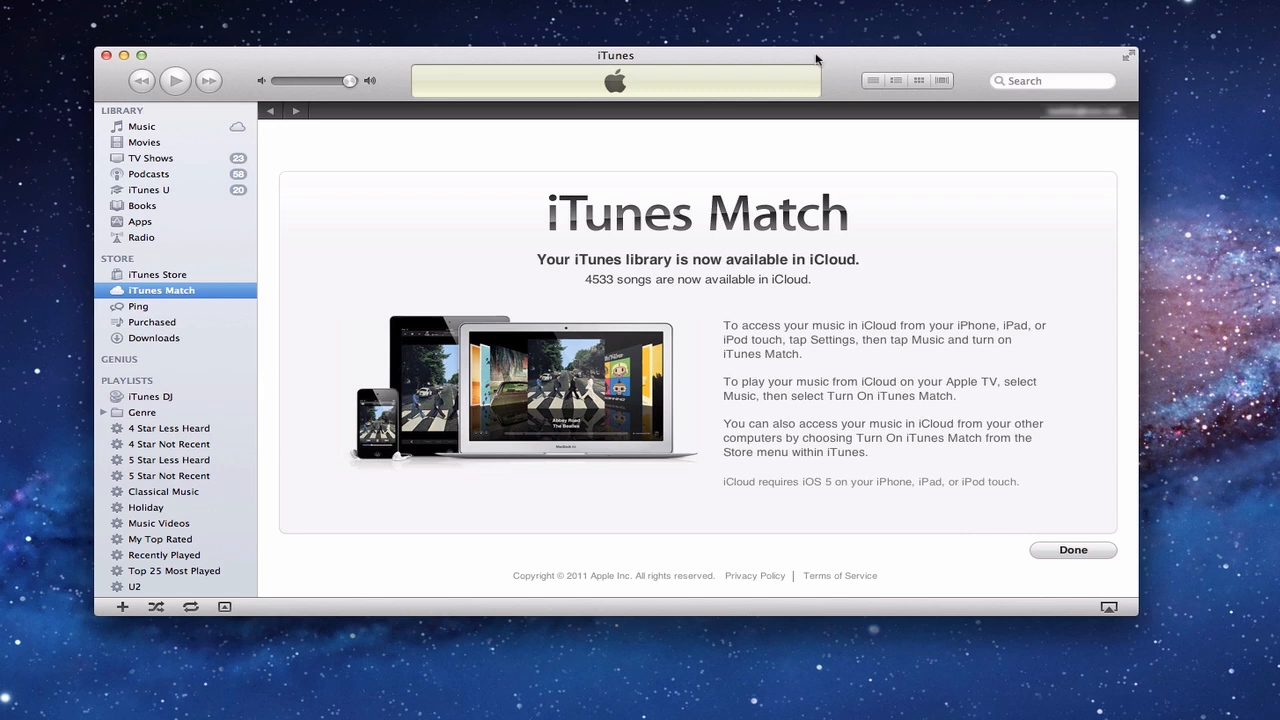
mouse_move(595, 295)
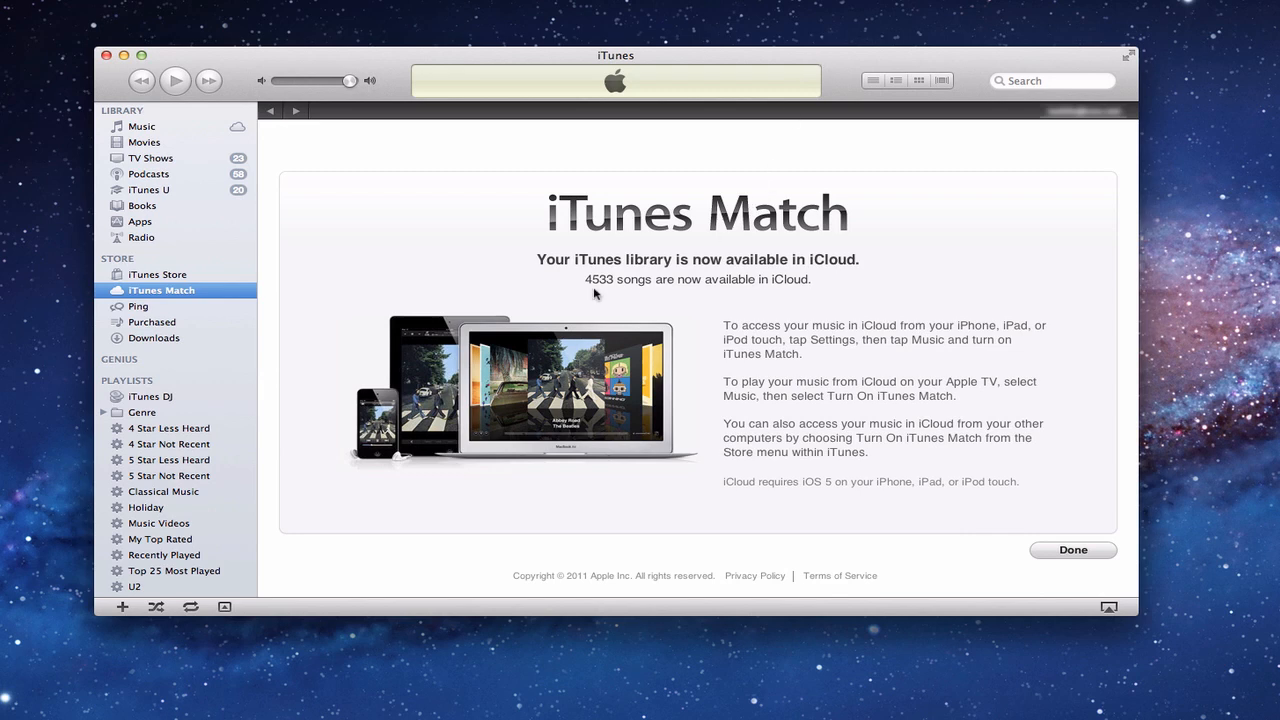